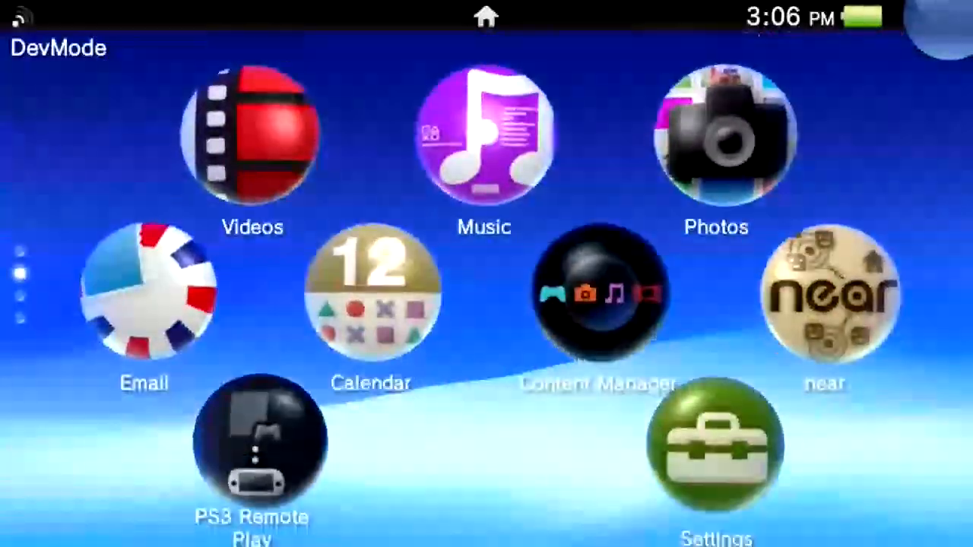
Open Settings and scroll down to the System and ★Debug Settings entries.
left_click(715, 452)
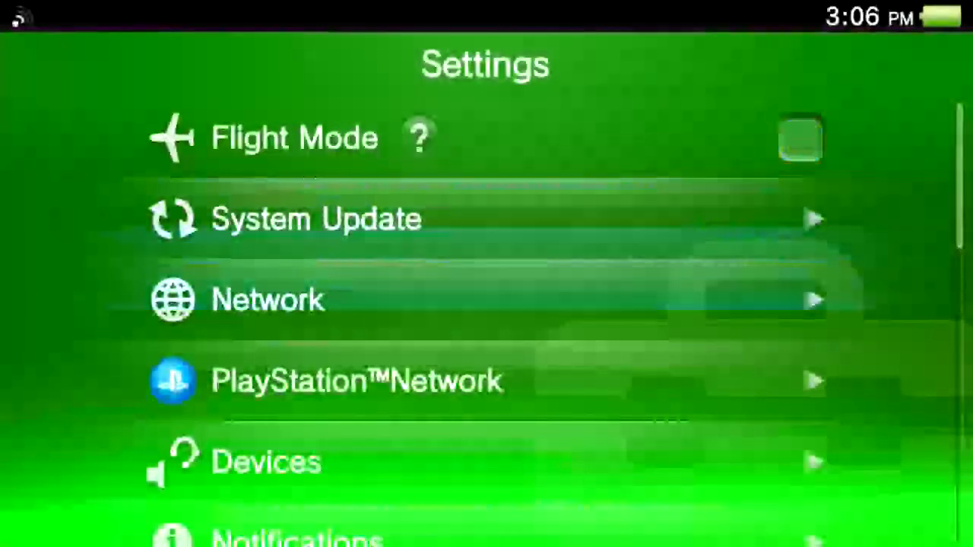
scroll("down", 3)
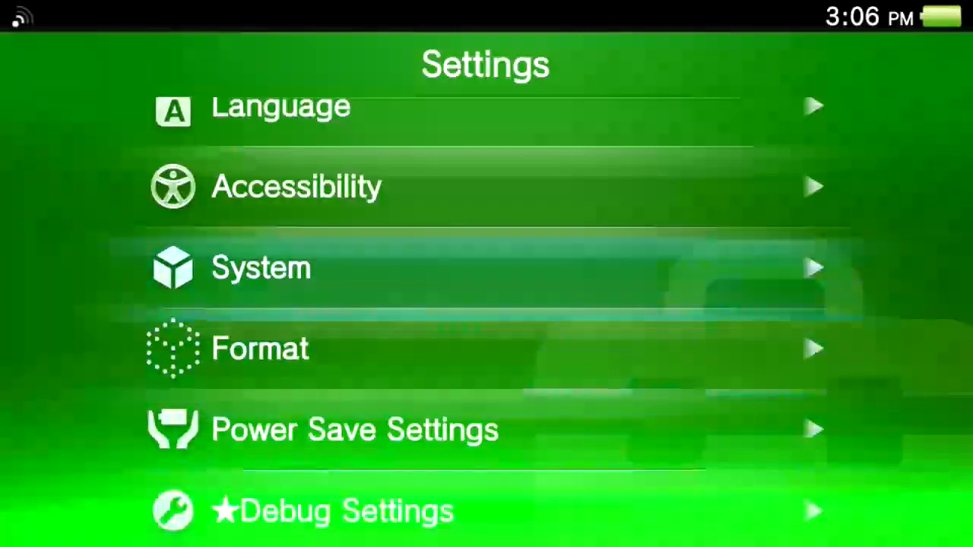
left_click(261, 268)
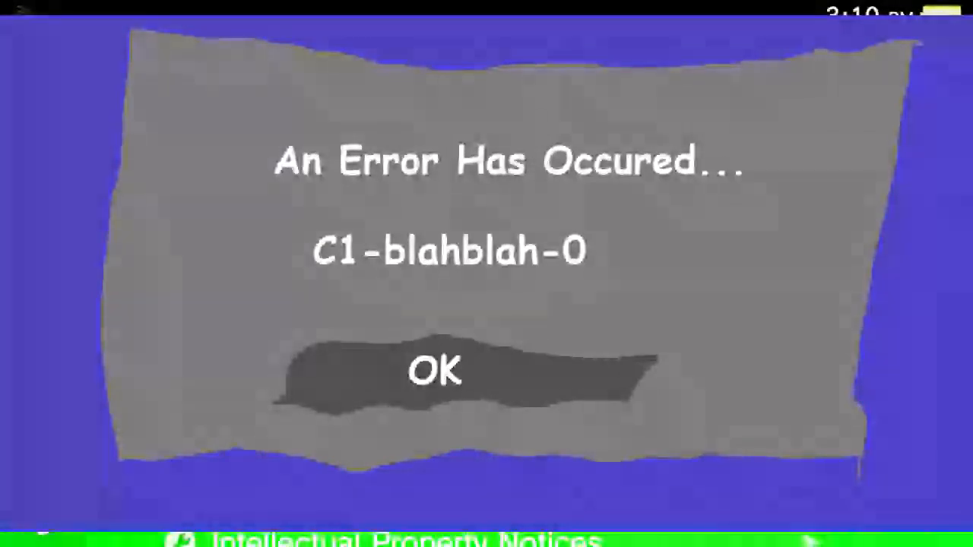
Confirm the h-encore error dialog with OK to reach the black --H-ENCORE 2-- screen.
left_click(435, 370)
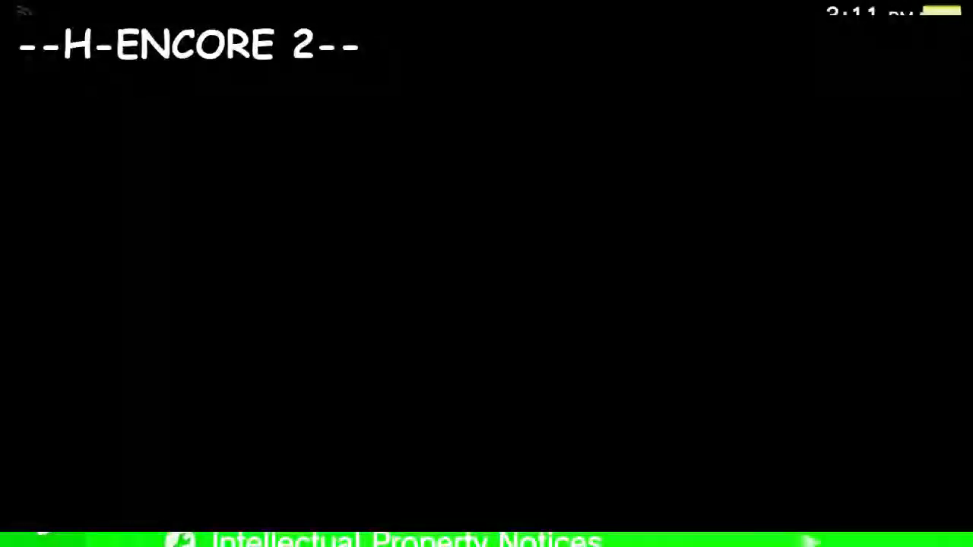